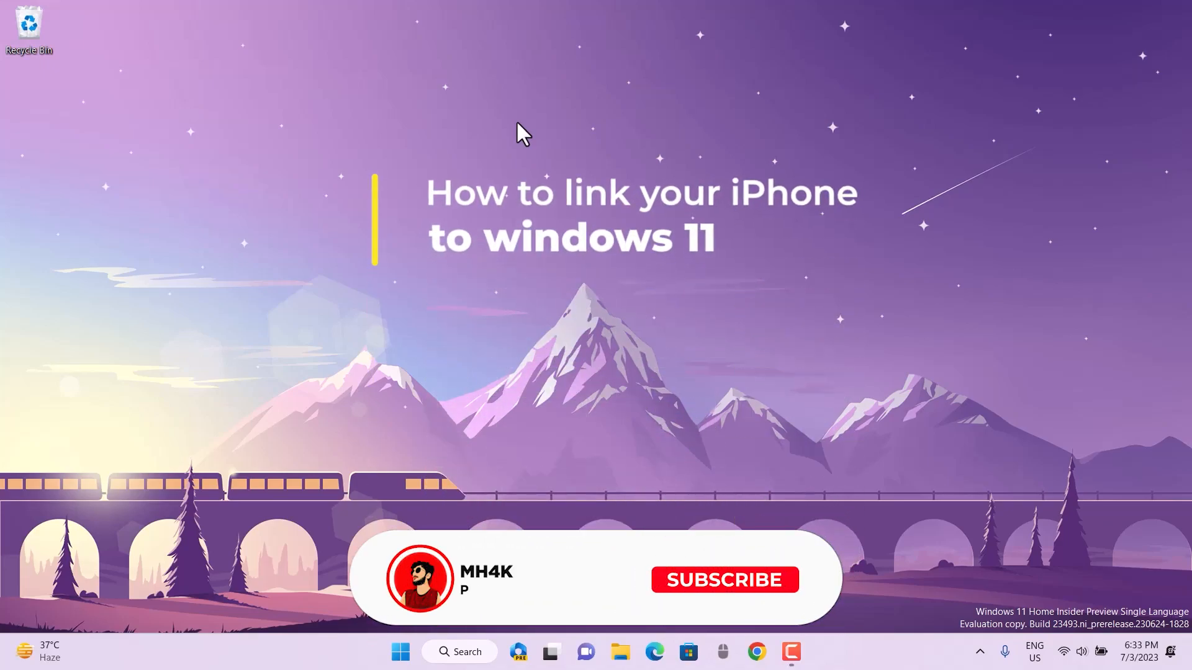
- Launch Phone Link from the taskbar to reach its device-selection screen
{"action": "left_click", "coordinate": [722, 580]}
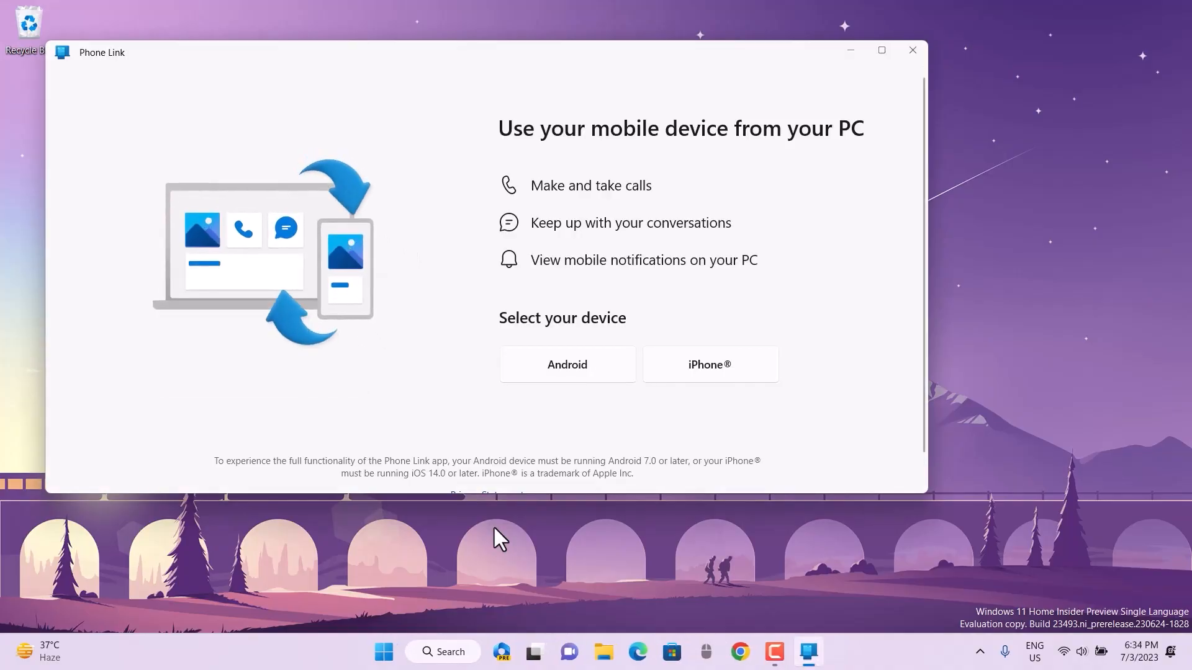
{"action": "mouse_move", "coordinate": [719, 154]}
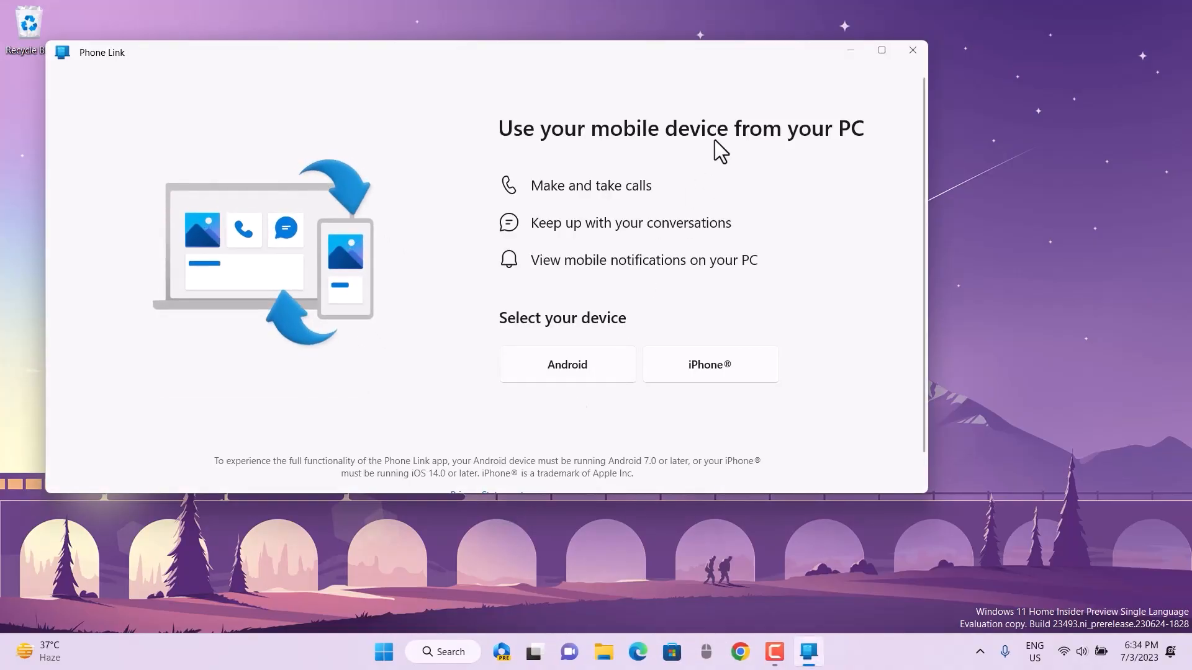
- Choose iPhone as the phone to link and turn on the PC's Bluetooth
{"action": "left_click", "coordinate": [710, 365]}
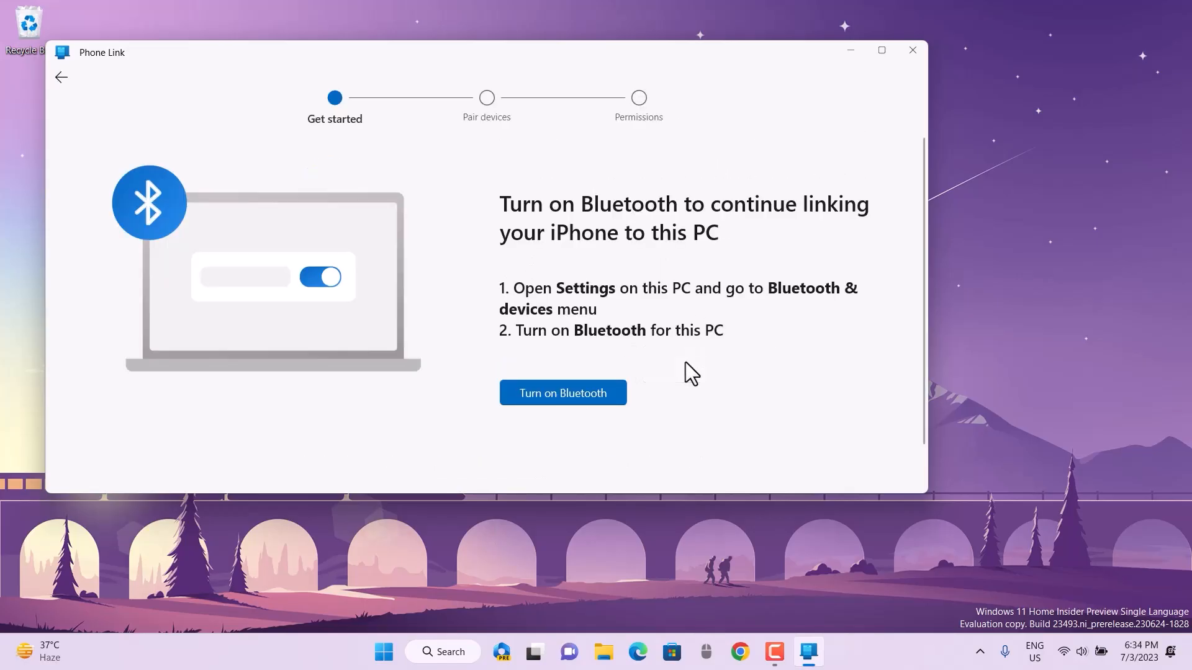
{"action": "mouse_move", "coordinate": [619, 418]}
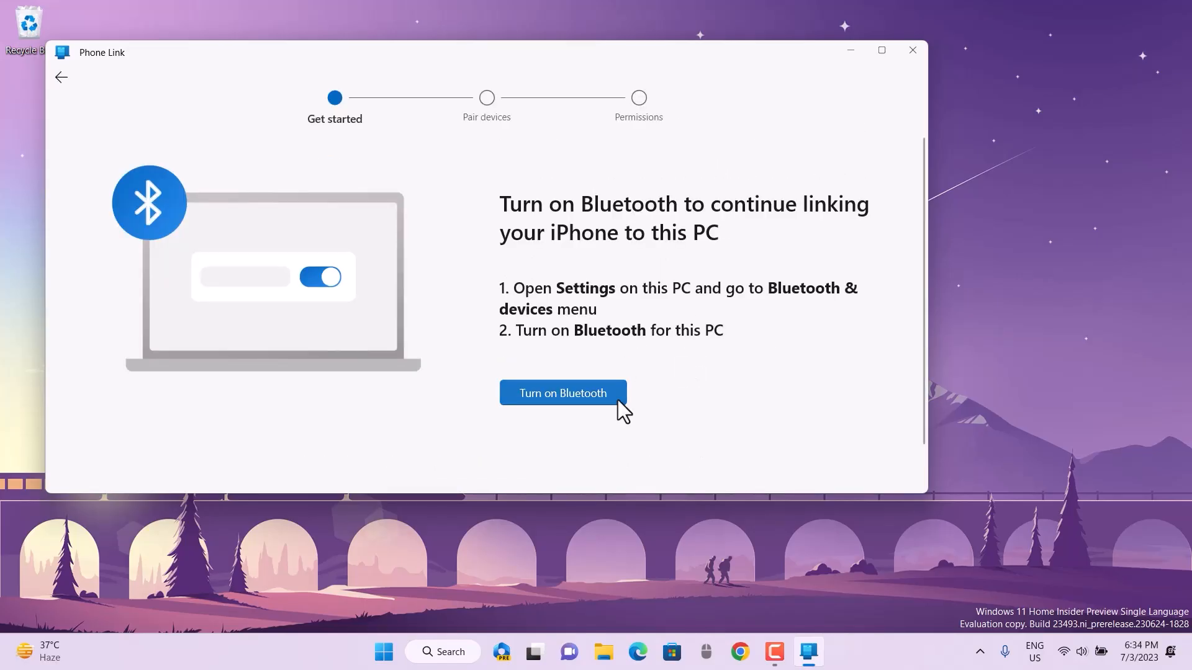
{"action": "left_click", "coordinate": [563, 393]}
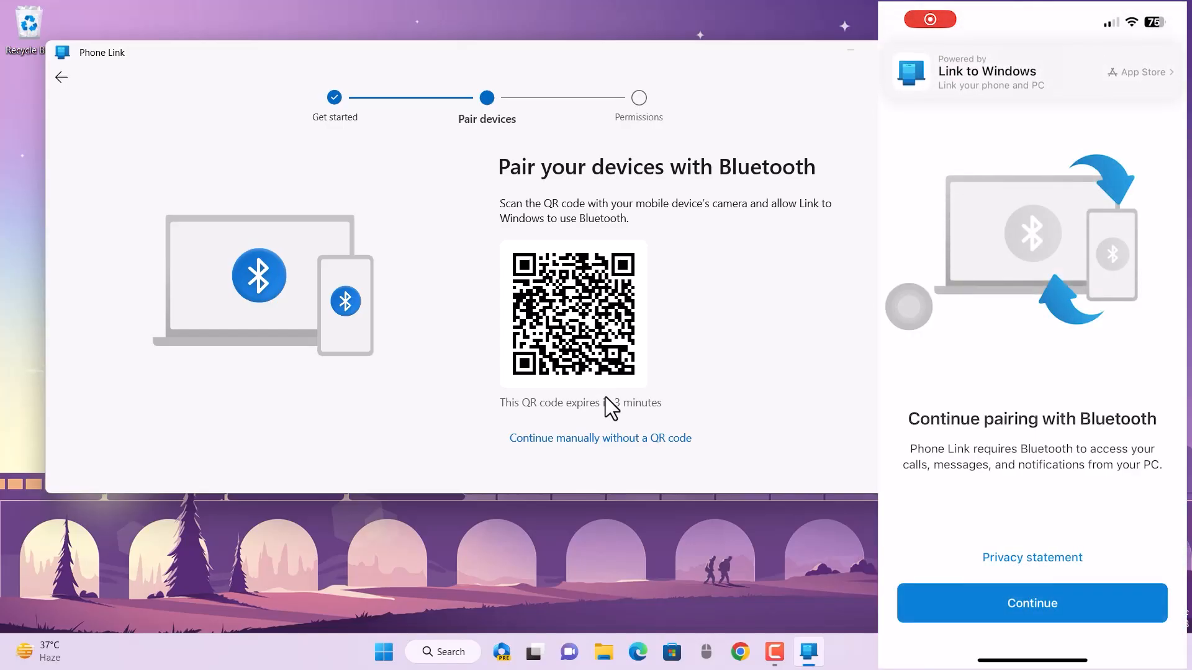
- Continue through the iPhone's pairing screens, dismiss the Bluetooth prompt, and accept pairing
{"action": "left_click", "coordinate": [1032, 603]}
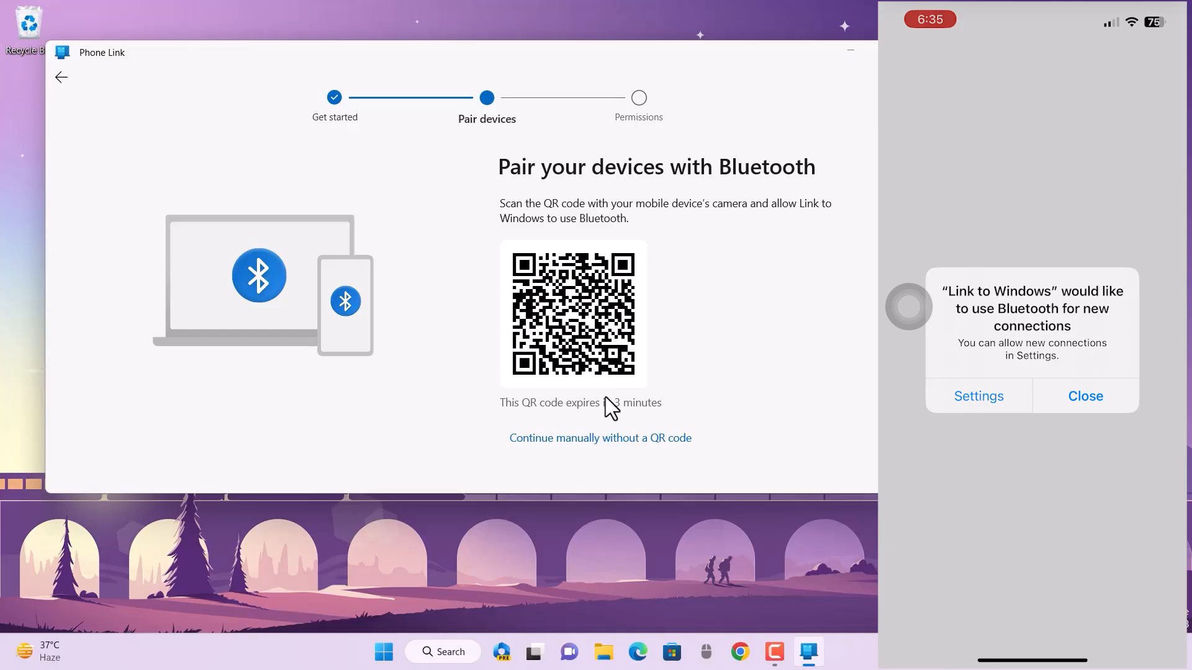
{"action": "left_click", "coordinate": [978, 396]}
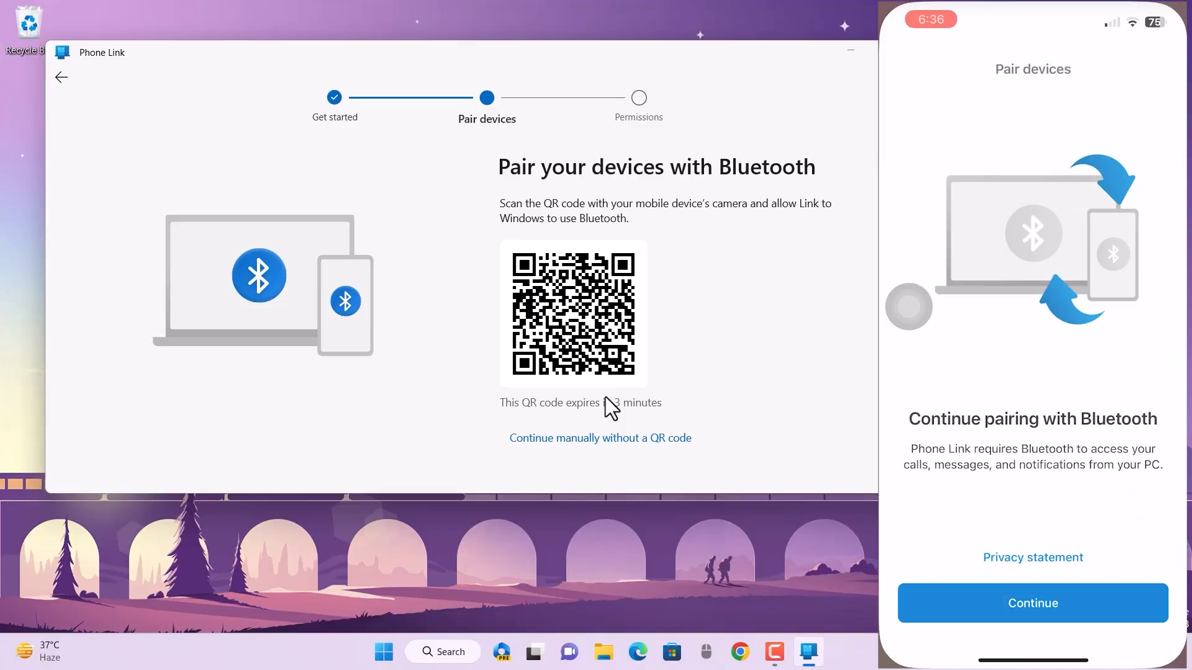
{"action": "left_click", "coordinate": [1033, 602]}
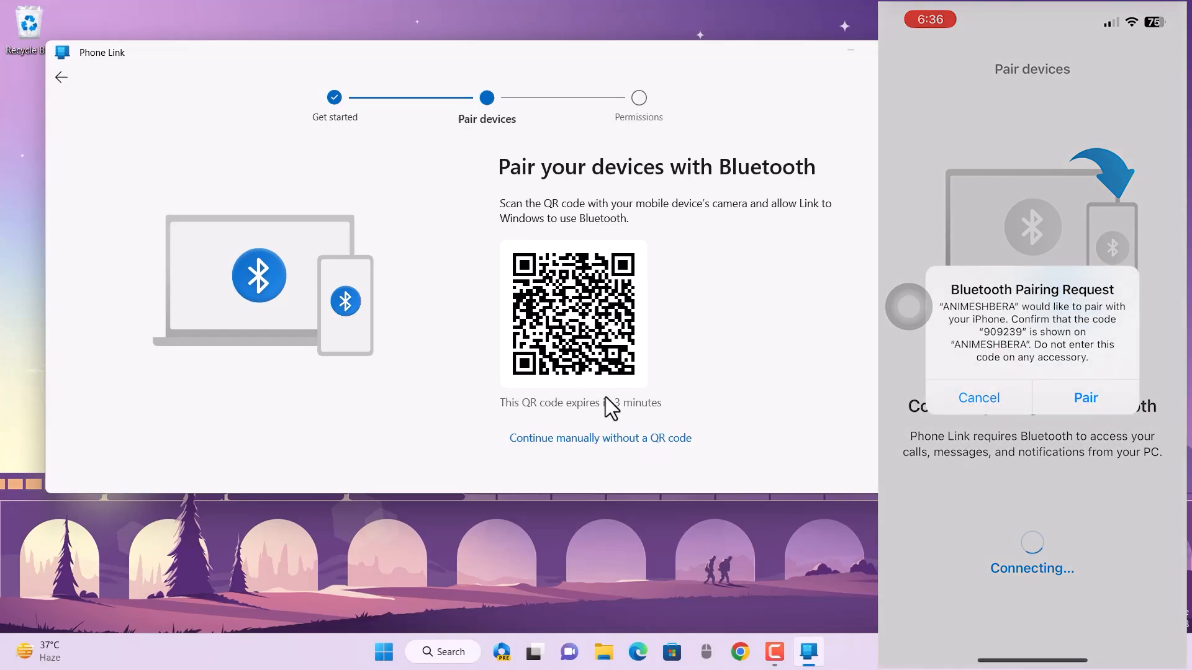
{"action": "left_click", "coordinate": [1085, 398]}
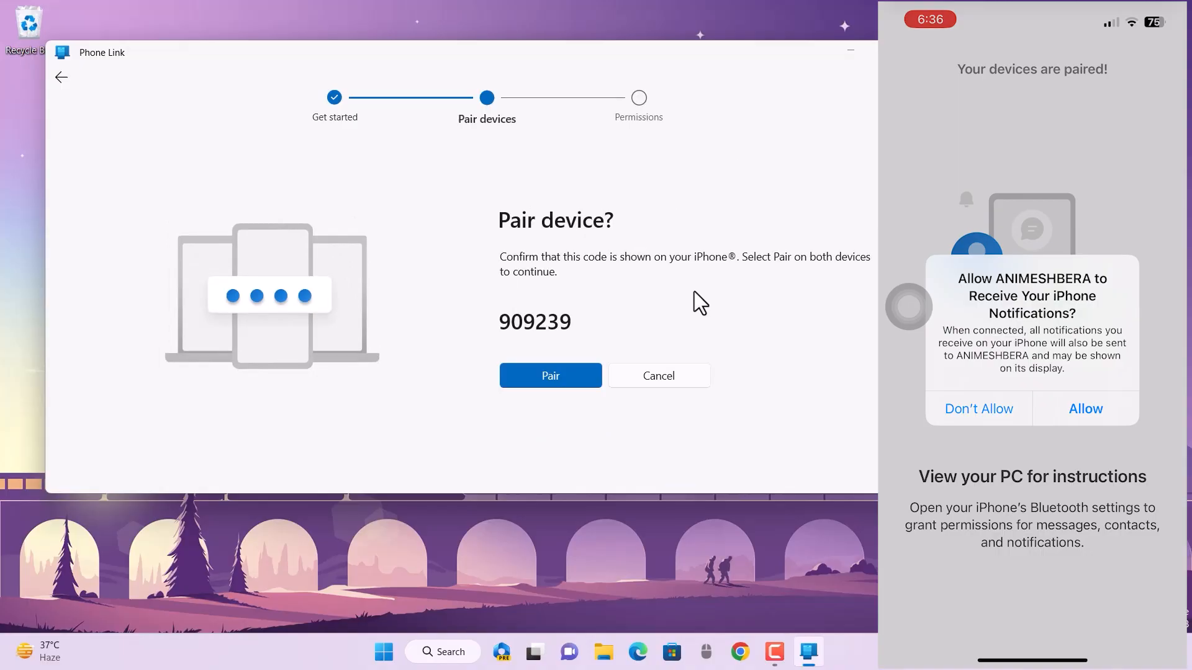
- Confirm the matching pairing code on the PC and allow iPhone notifications
{"action": "left_click", "coordinate": [551, 376]}
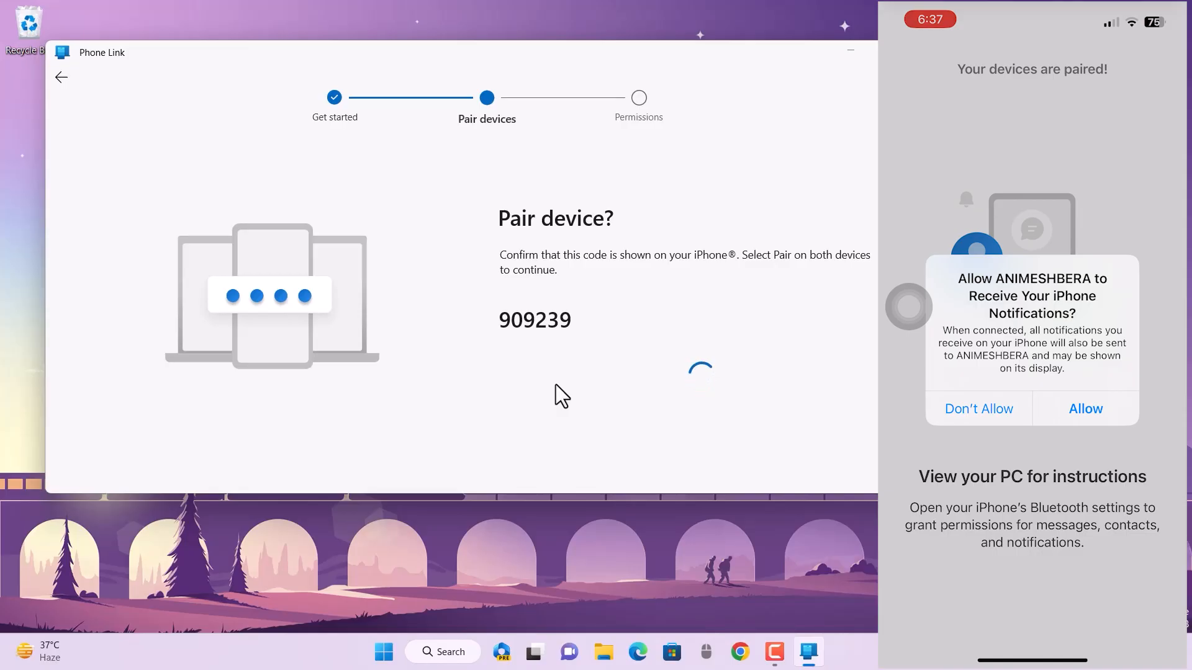
{"action": "left_click", "coordinate": [1085, 408]}
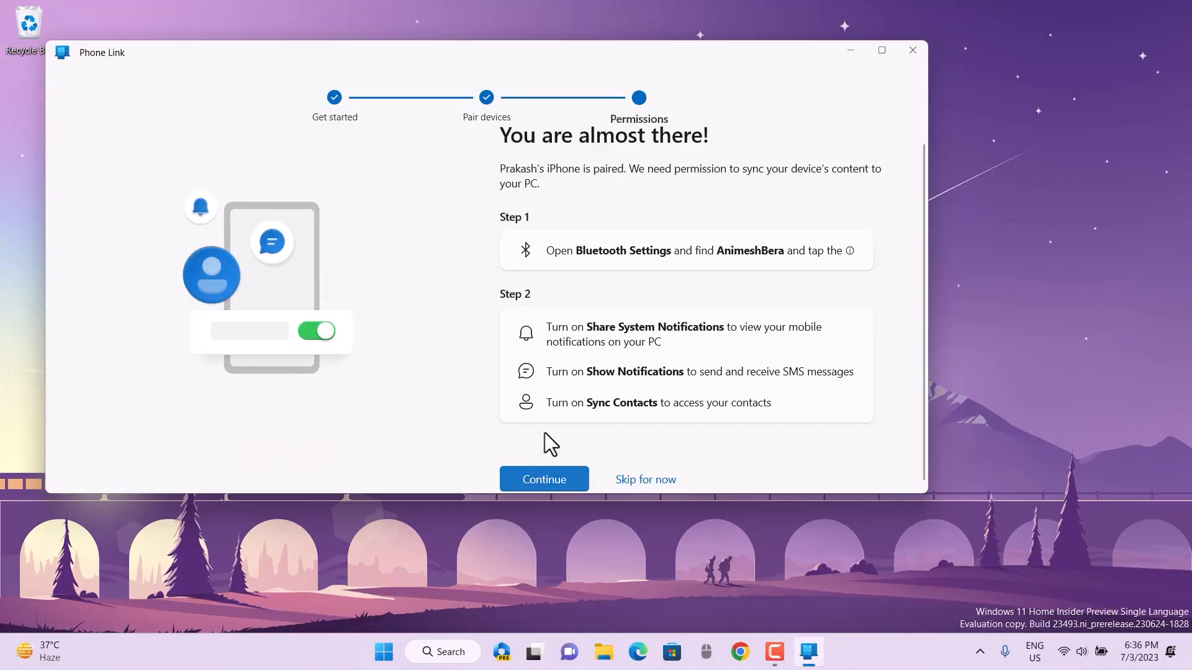
- Continue past Permissions and 'You are all set', then choose Get started
{"action": "left_click", "coordinate": [543, 479]}
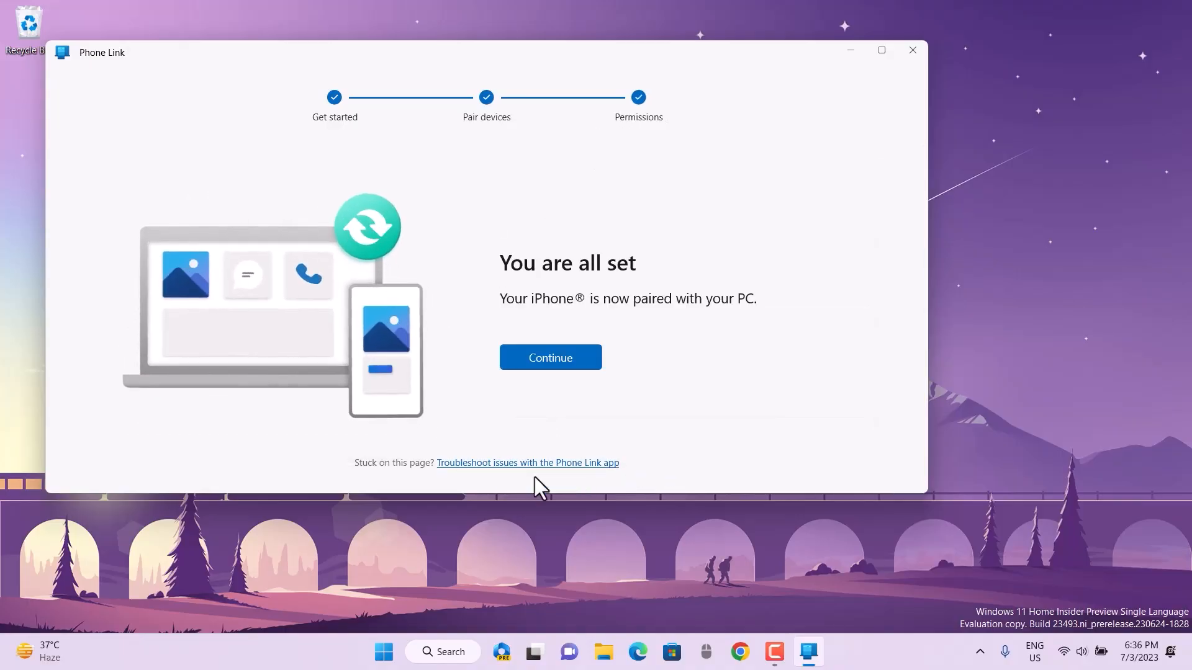
{"action": "left_click", "coordinate": [551, 357]}
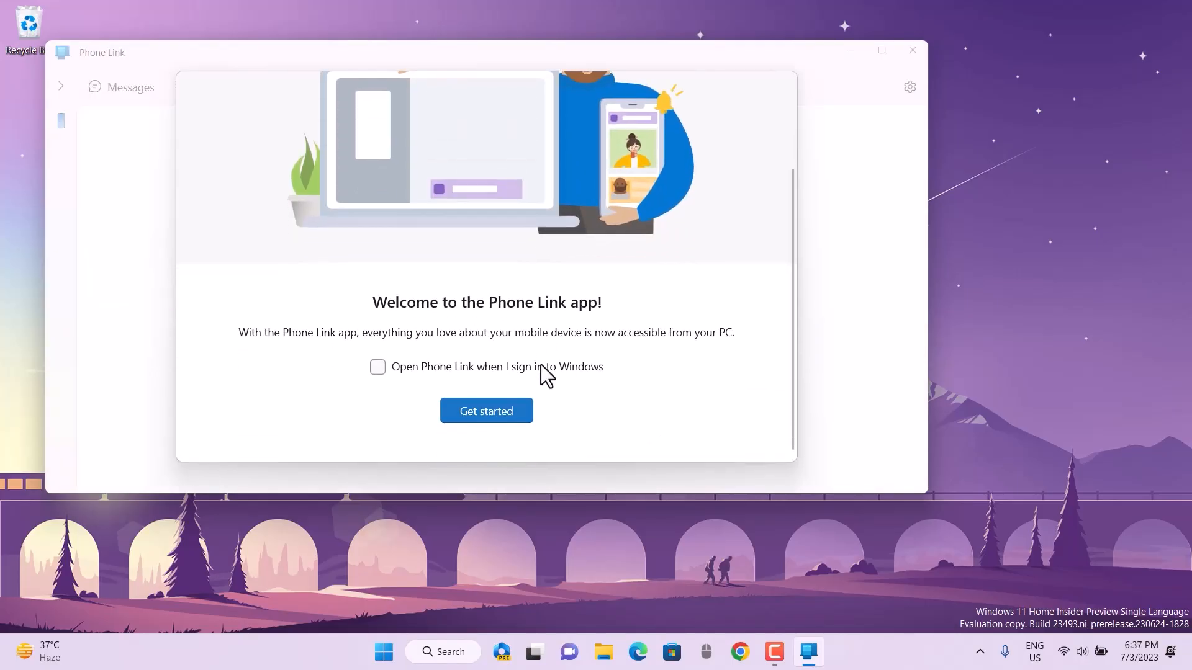
{"action": "left_click", "coordinate": [486, 411]}
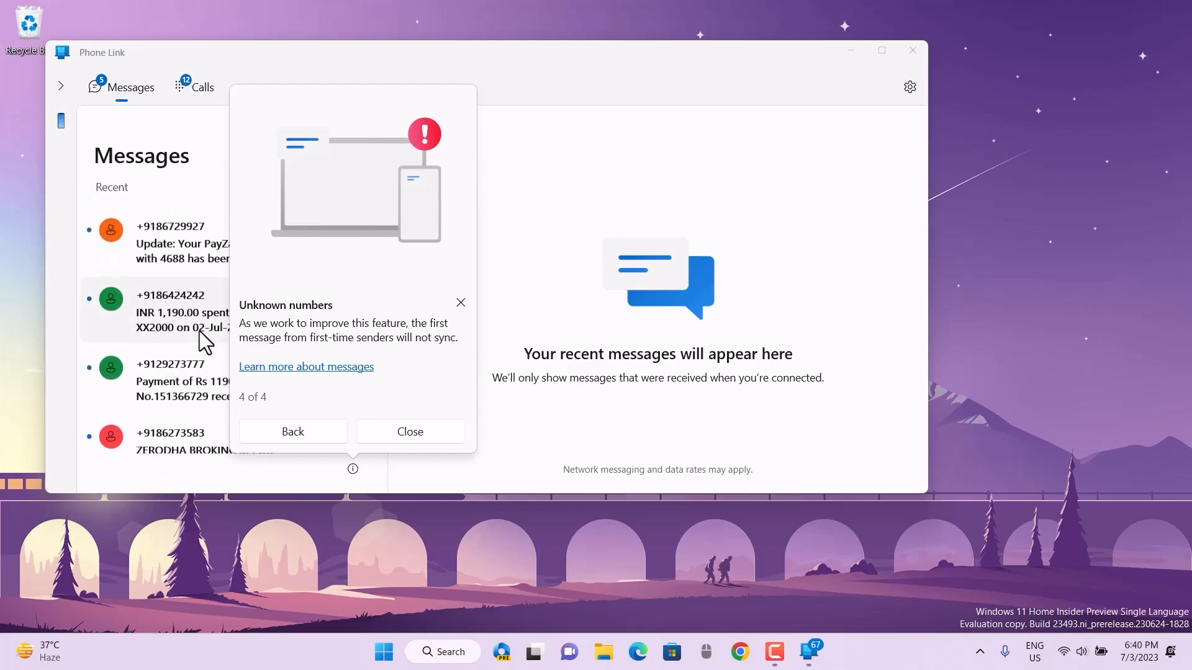
{"action": "mouse_move", "coordinate": [410, 434]}
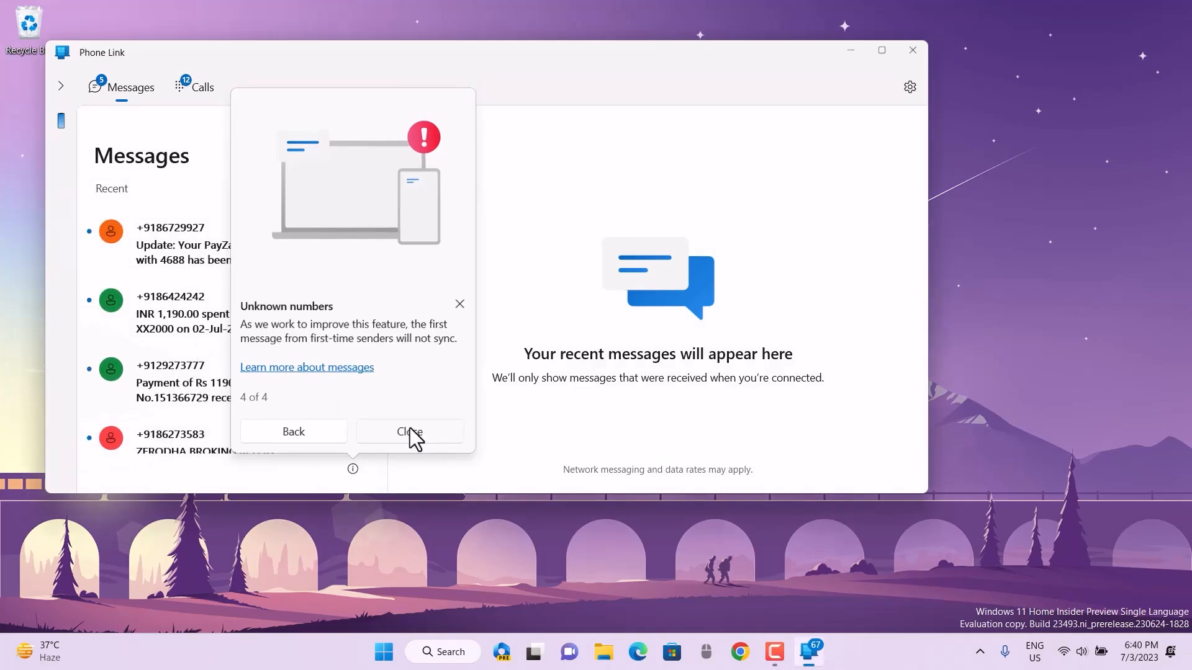
- Close the unknown-numbers tip, start a blank new message, and dismiss the connection warning
{"action": "left_click", "coordinate": [409, 432]}
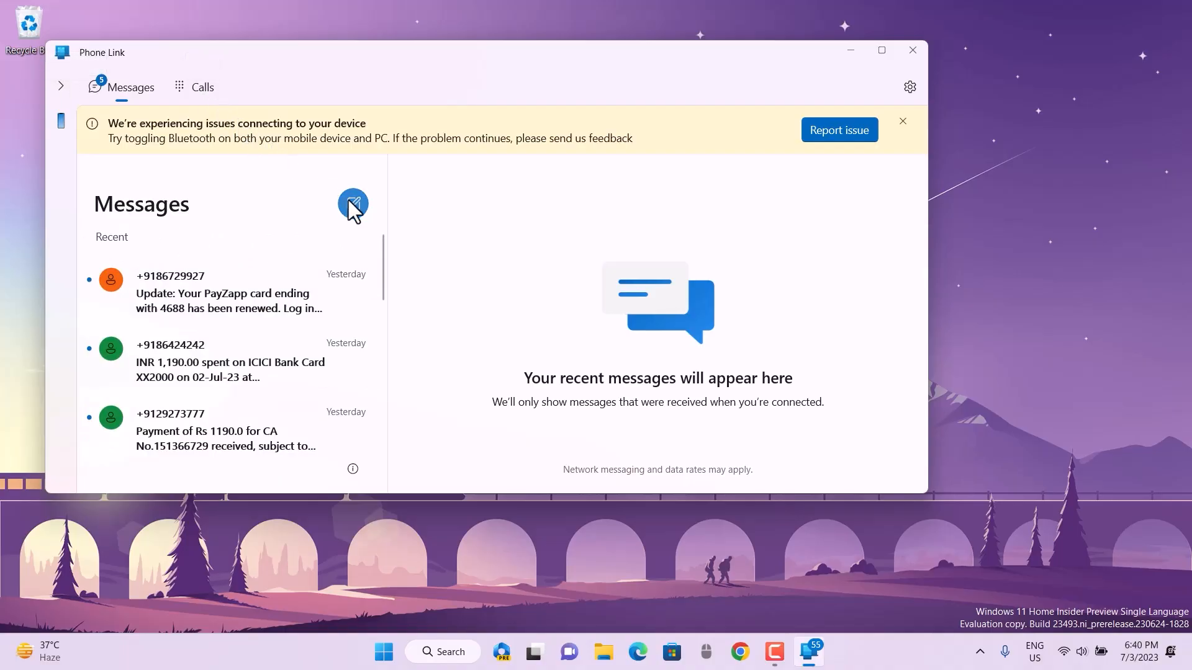
{"action": "left_click", "coordinate": [352, 205]}
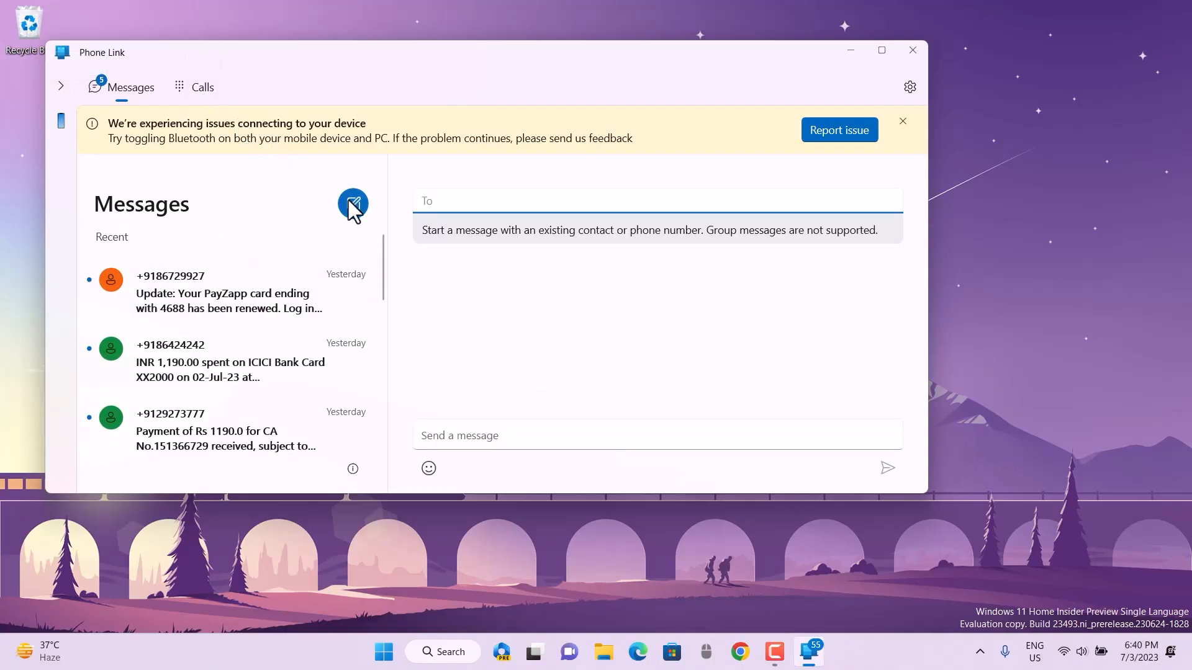
{"action": "left_click", "coordinate": [903, 121]}
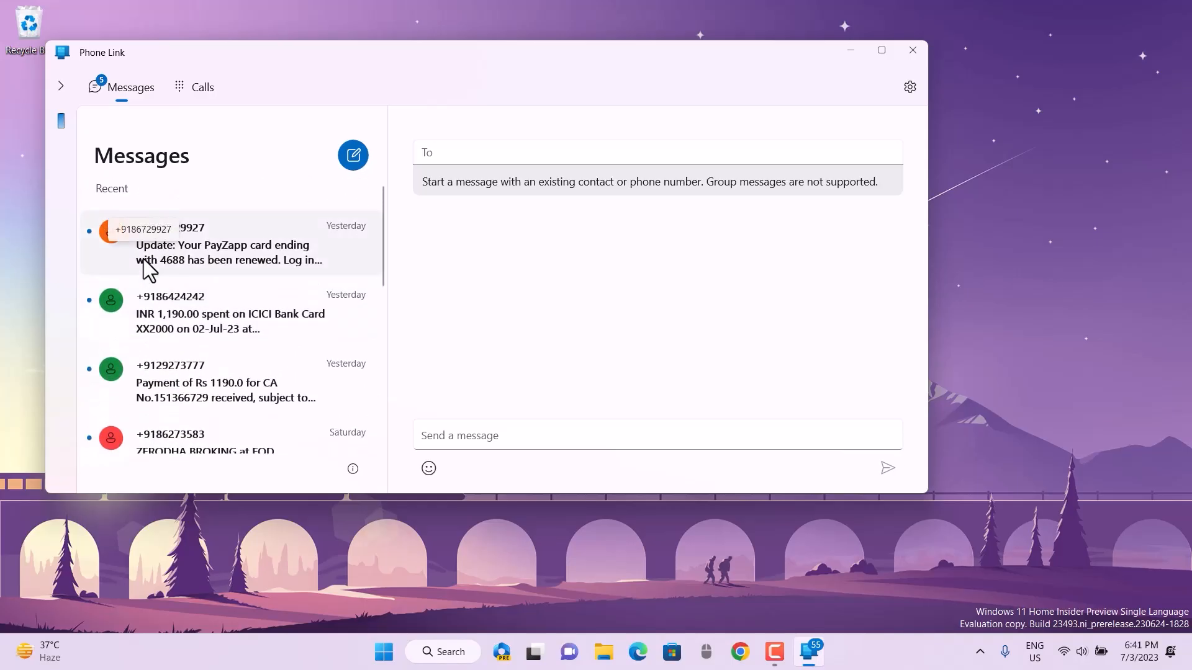
{"action": "mouse_move", "coordinate": [533, 298]}
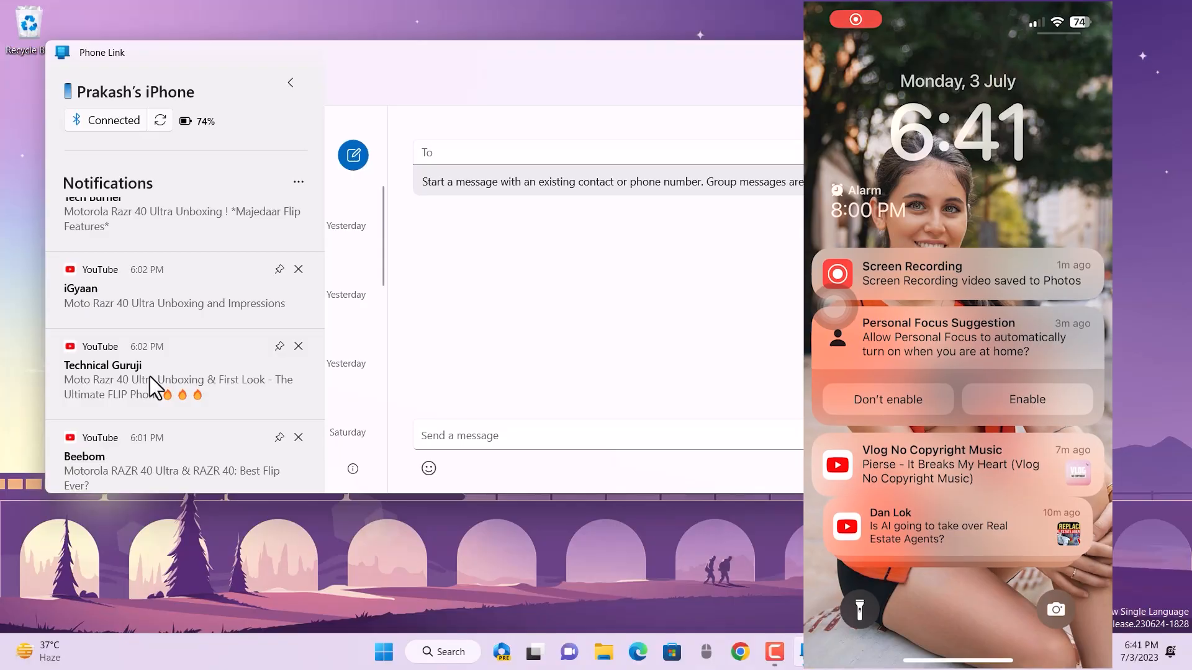
- Scroll down through the iPhone notifications list
{"action": "scroll", "scroll_direction": "down", "scroll_amount": 3}
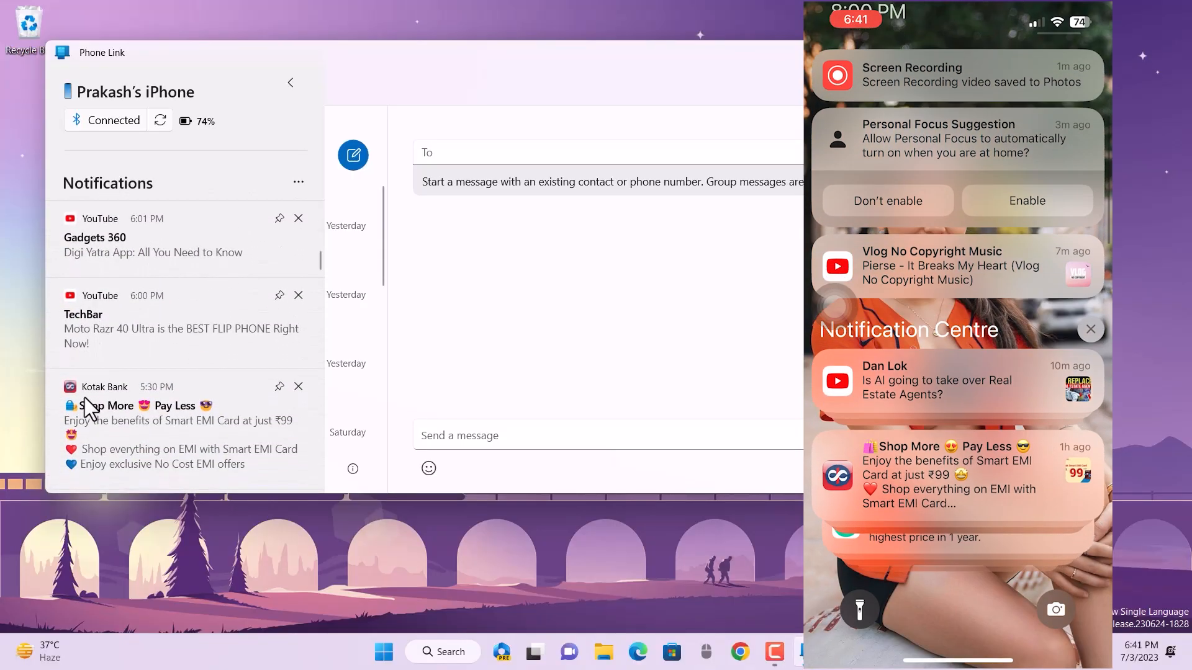
{"action": "scroll", "scroll_direction": "down", "scroll_amount": 3}
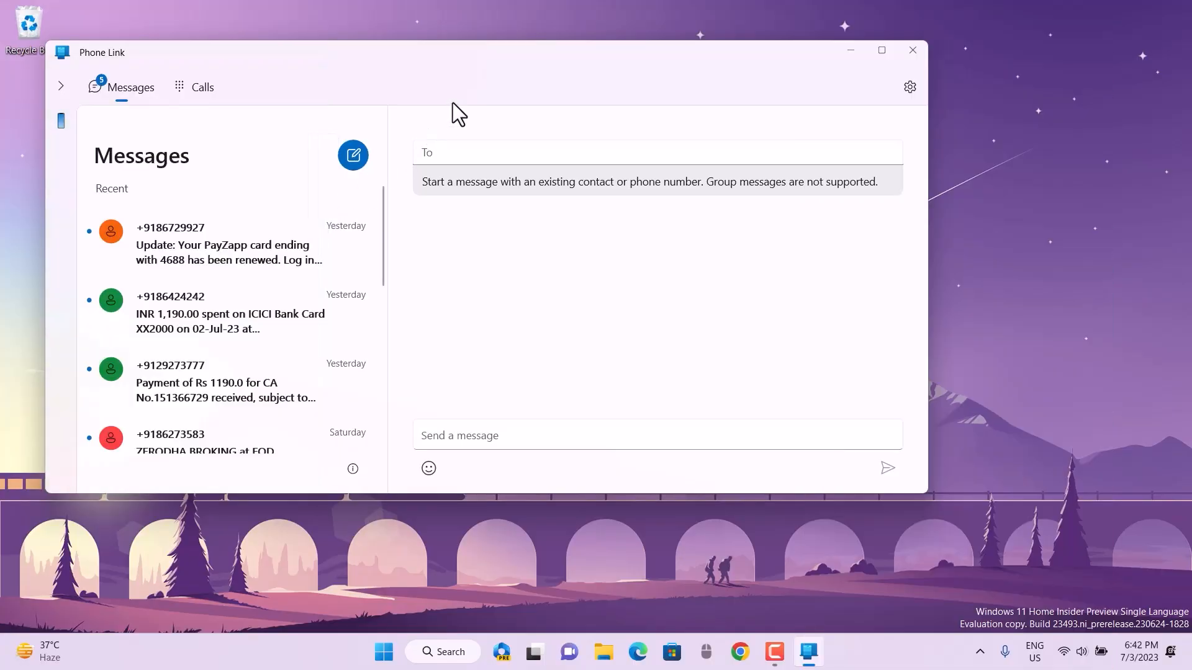
{"action": "scroll", "scroll_direction": "down", "scroll_amount": 3}
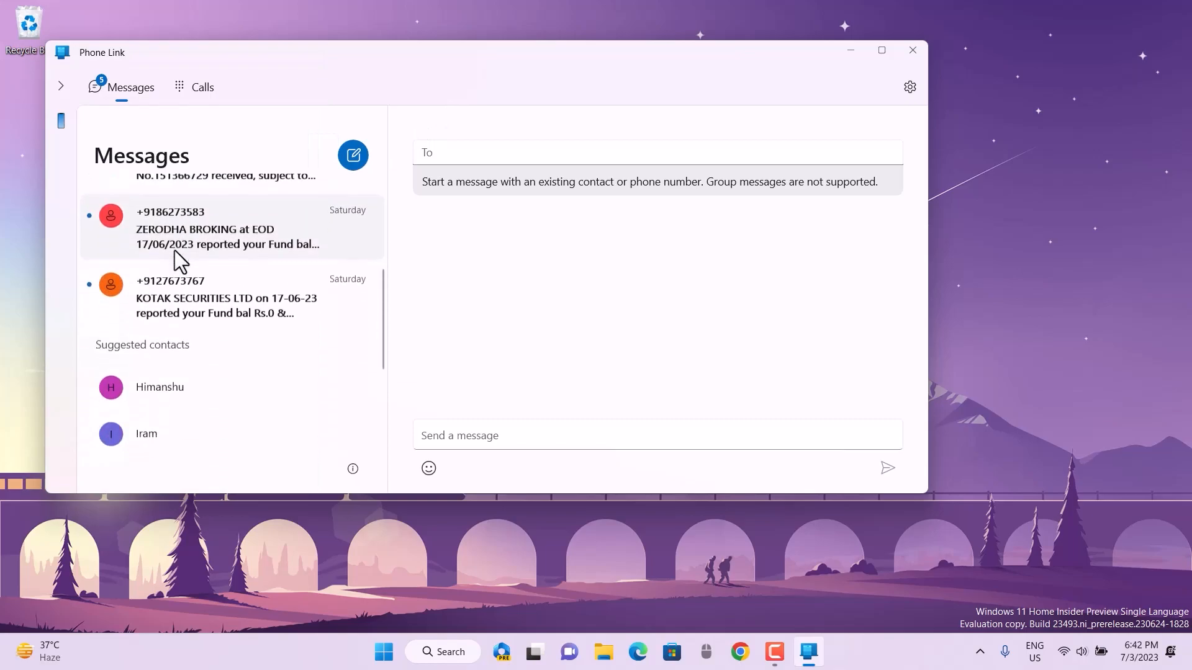
{"action": "scroll", "scroll_direction": "down", "scroll_amount": 3}
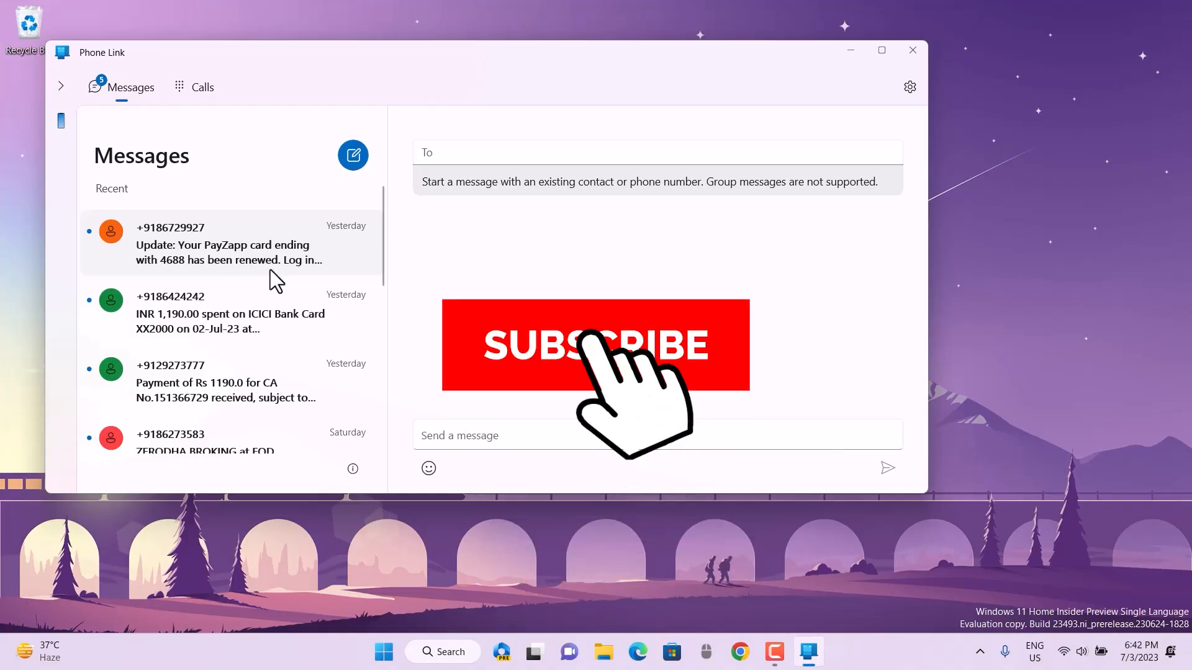
{"action": "left_click", "coordinate": [595, 345]}
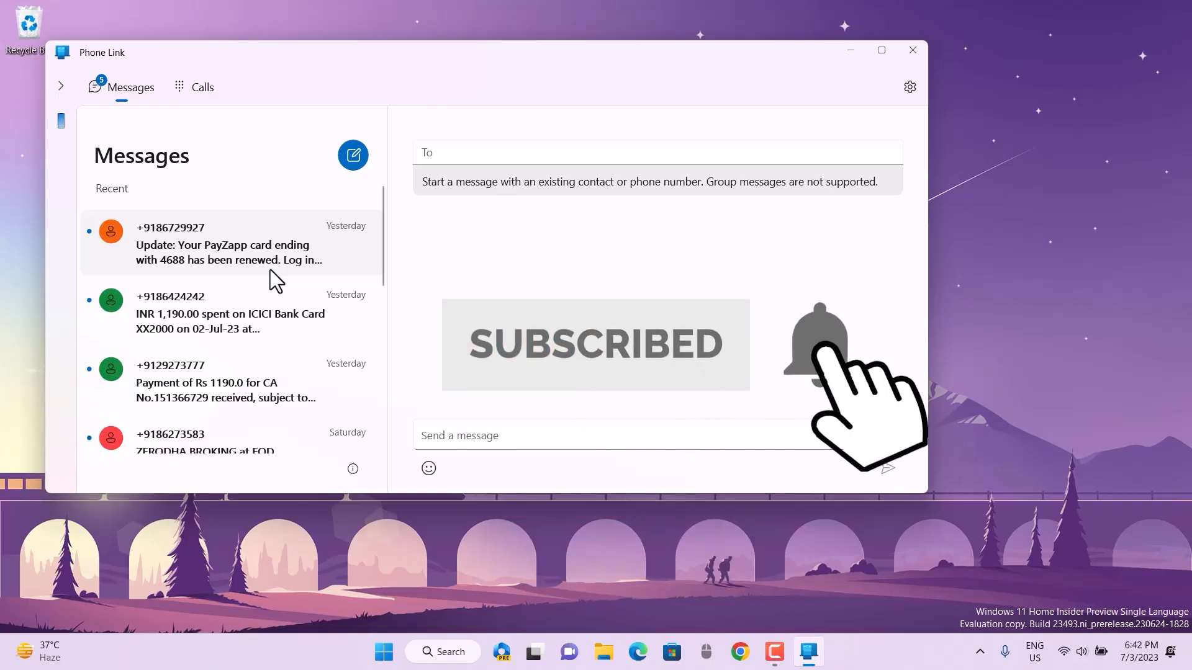